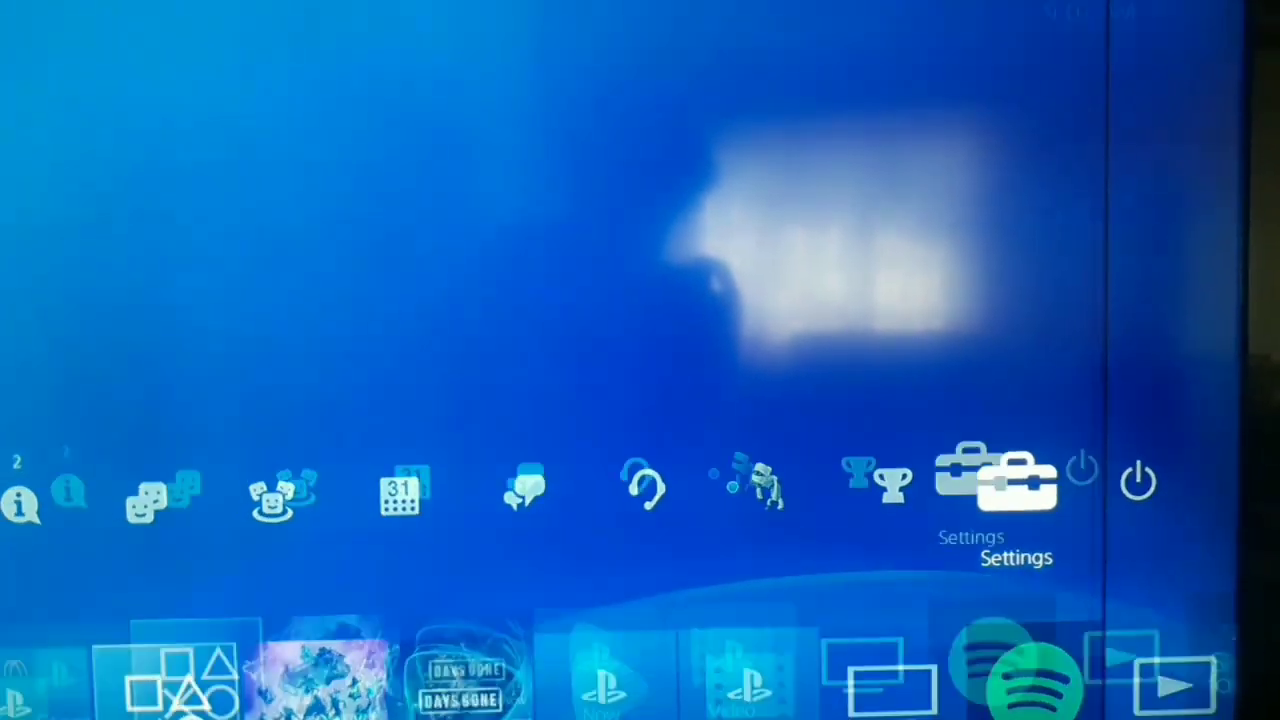
# Reach the Network page from the home screen's Settings
pyautogui.click(996, 478)
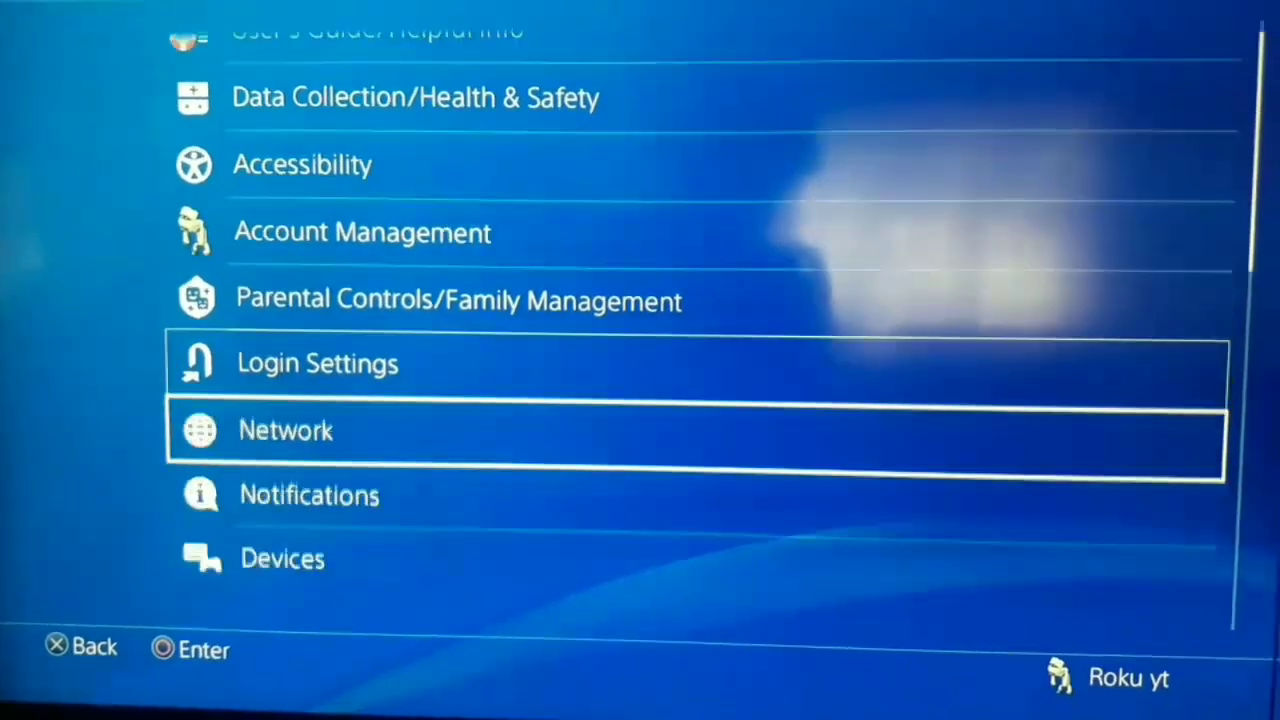
pyautogui.click(284, 430)
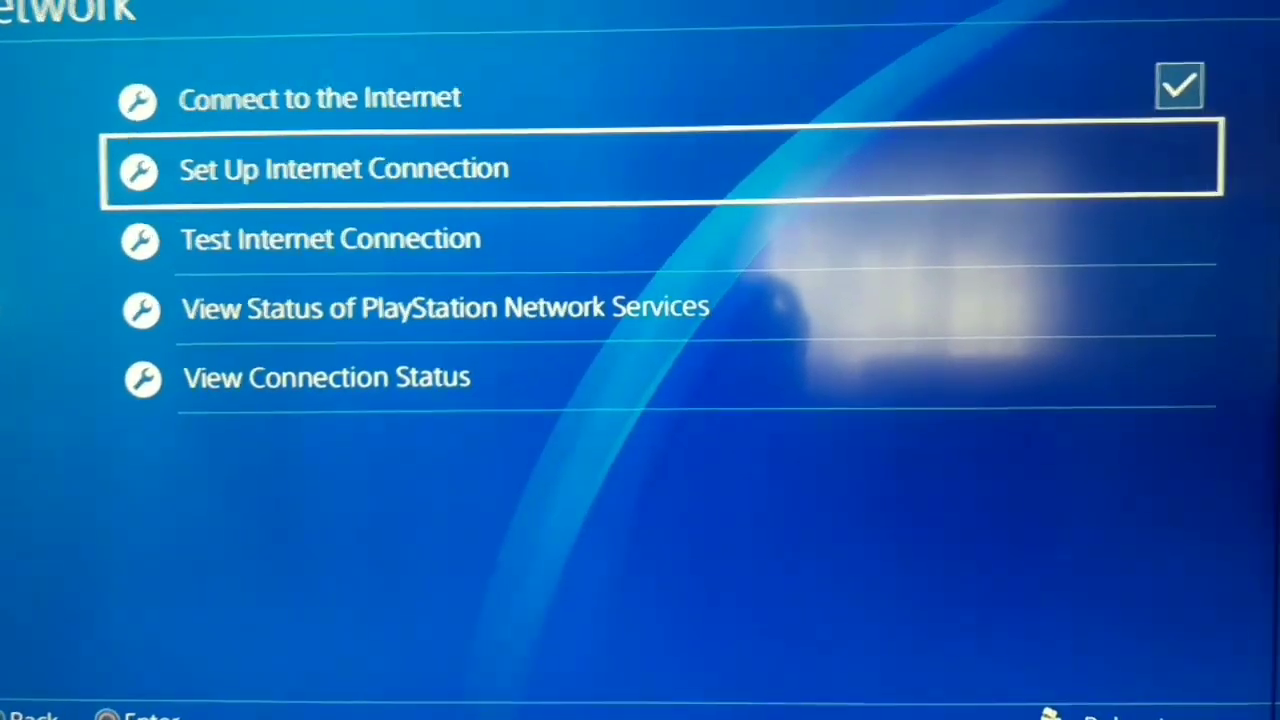
# Begin Set Up Internet Connection and choose manual DNS 8.8.8.8 / 8.8.4.4
pyautogui.click(342, 168)
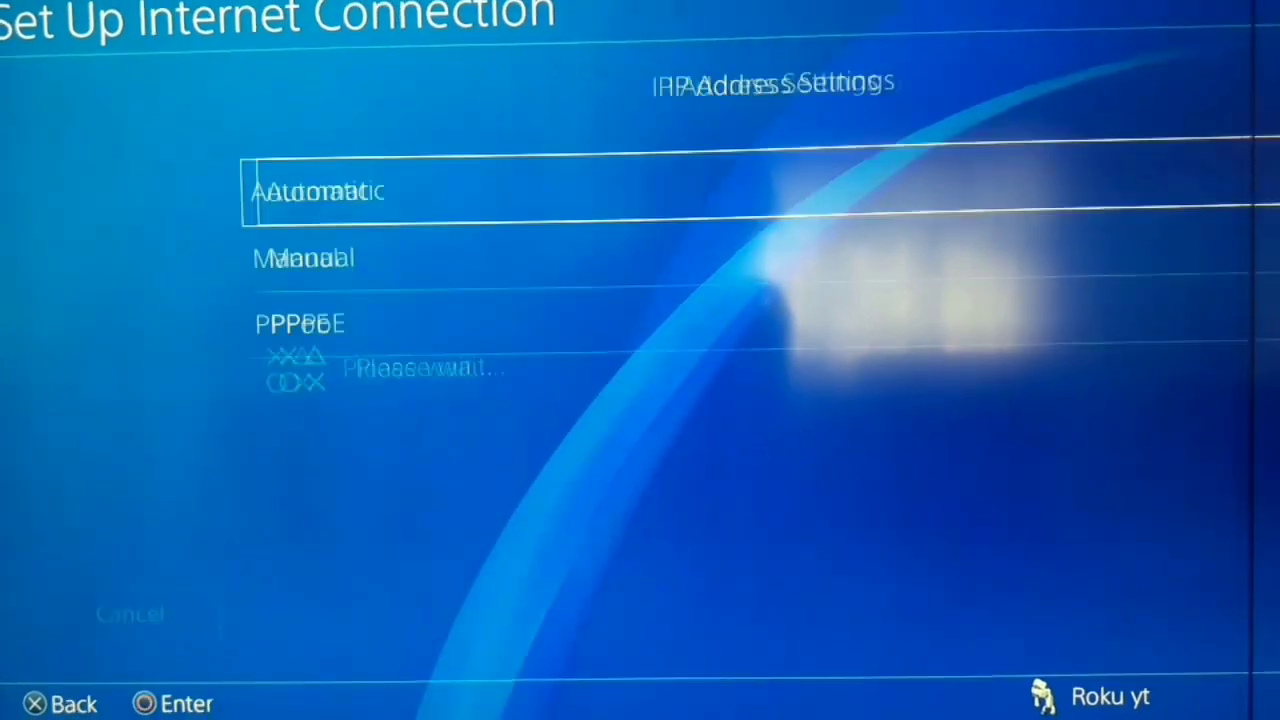
pyautogui.click(320, 192)
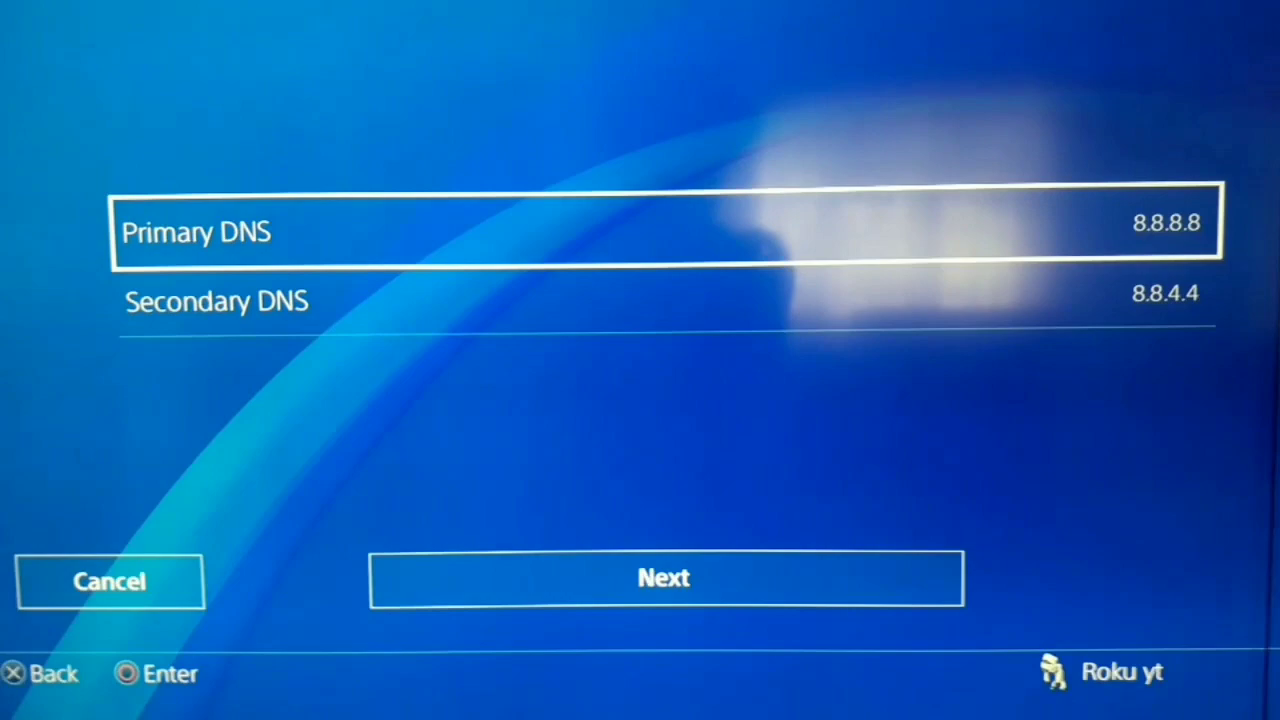
# Continue past the DNS screen and return to the main Settings list
pyautogui.press('down')
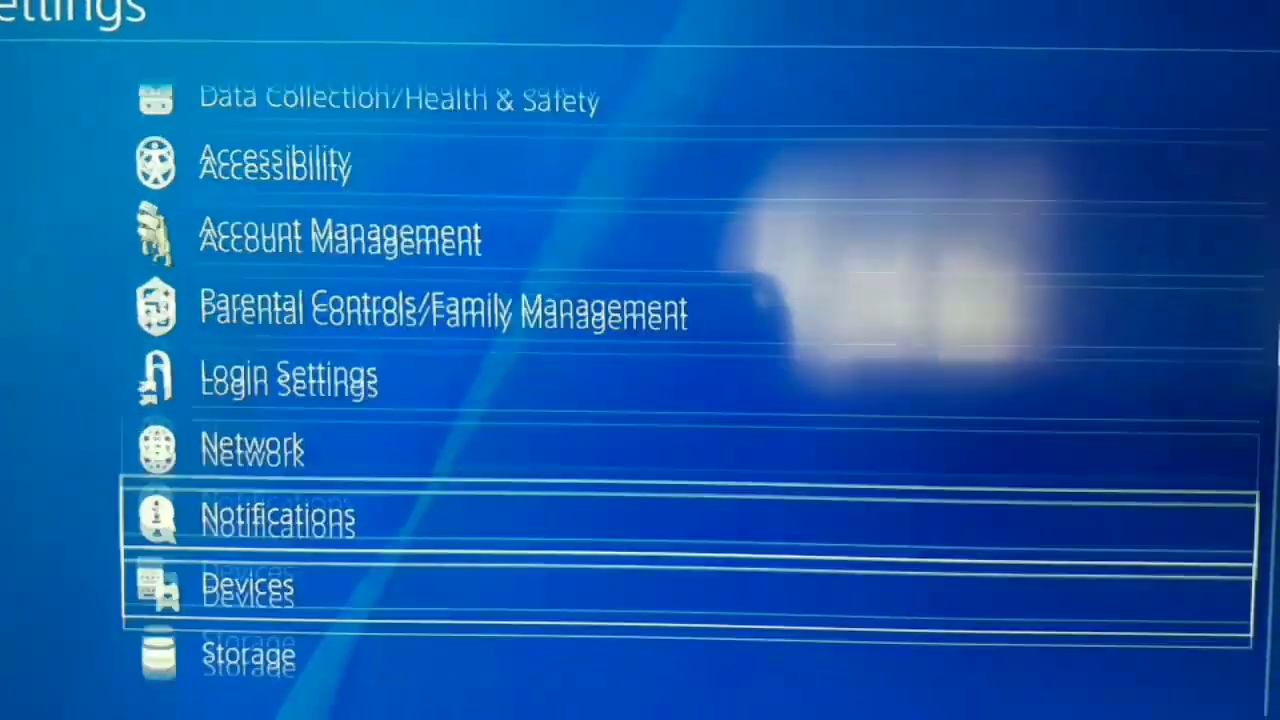
# Reach Initialisation and highlight the Restore Default Settings option
pyautogui.scroll(-3)
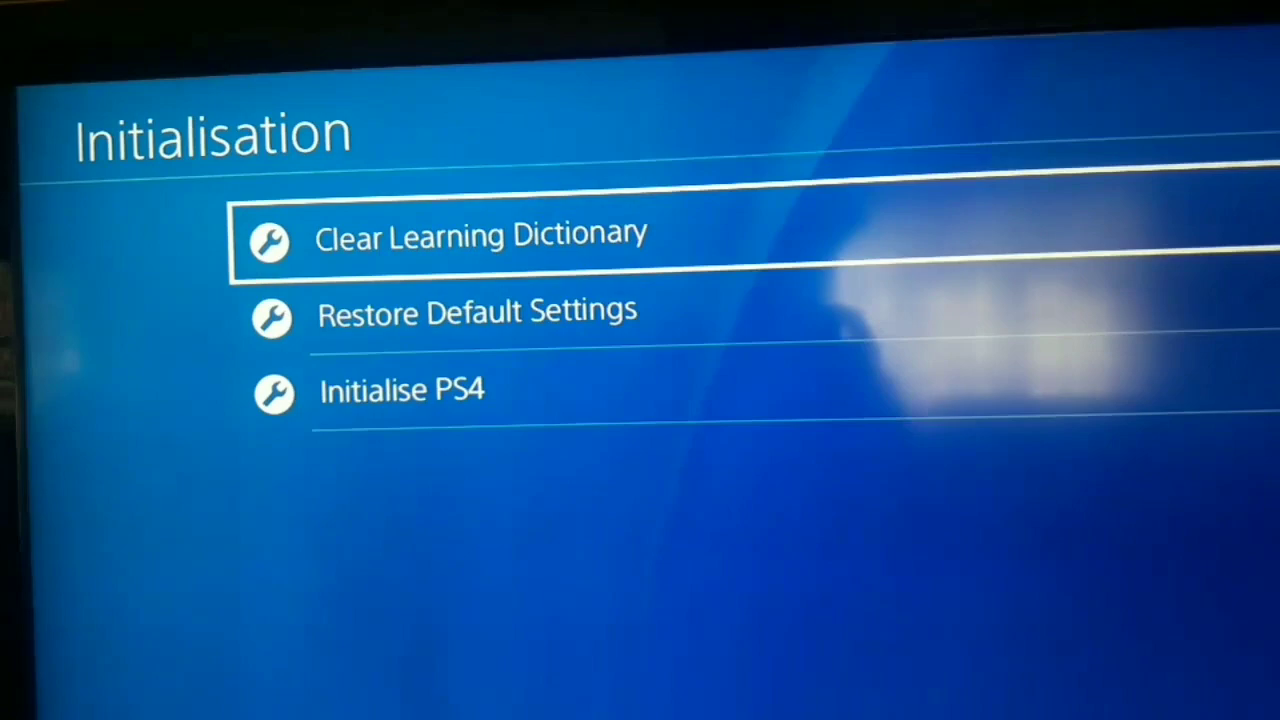
pyautogui.press('down')
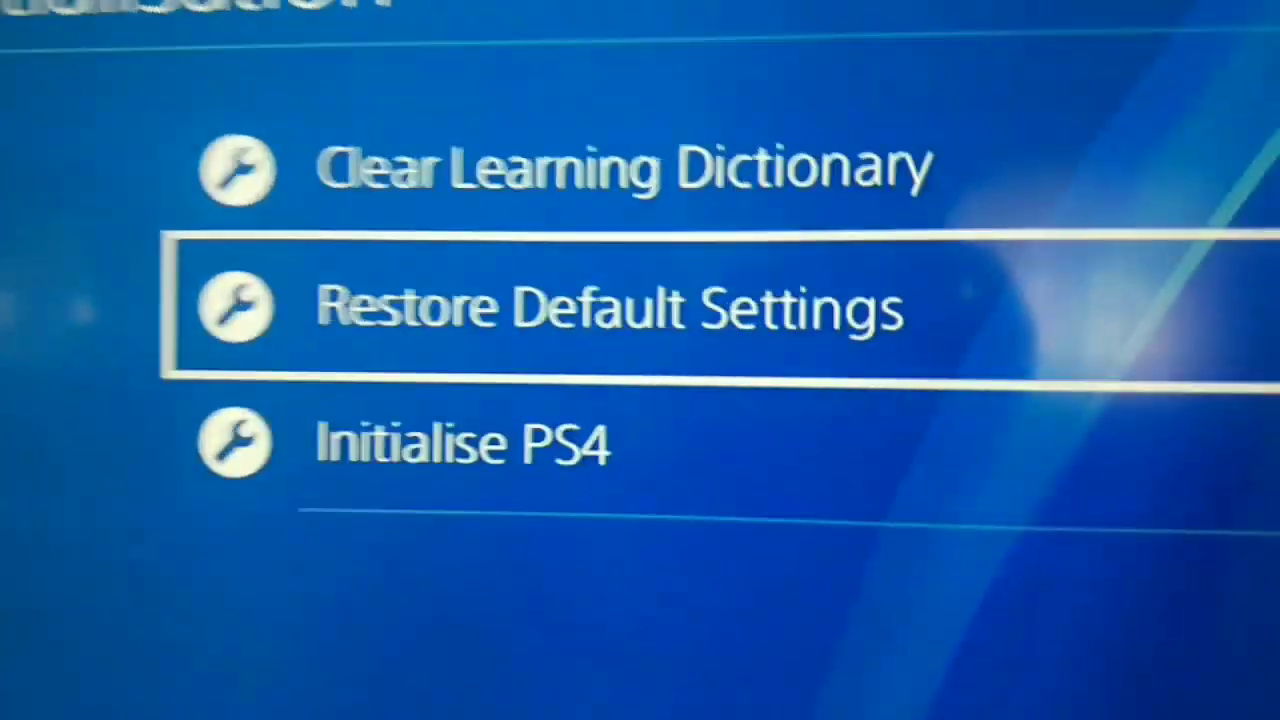